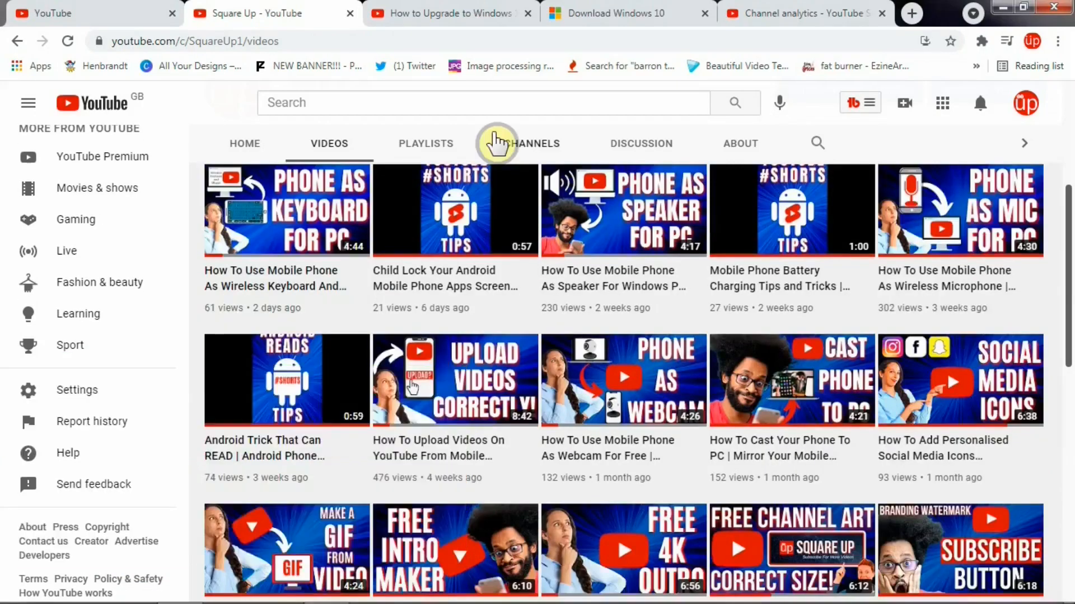
{"action": "mouse_move", "coordinate": [510, 132]}
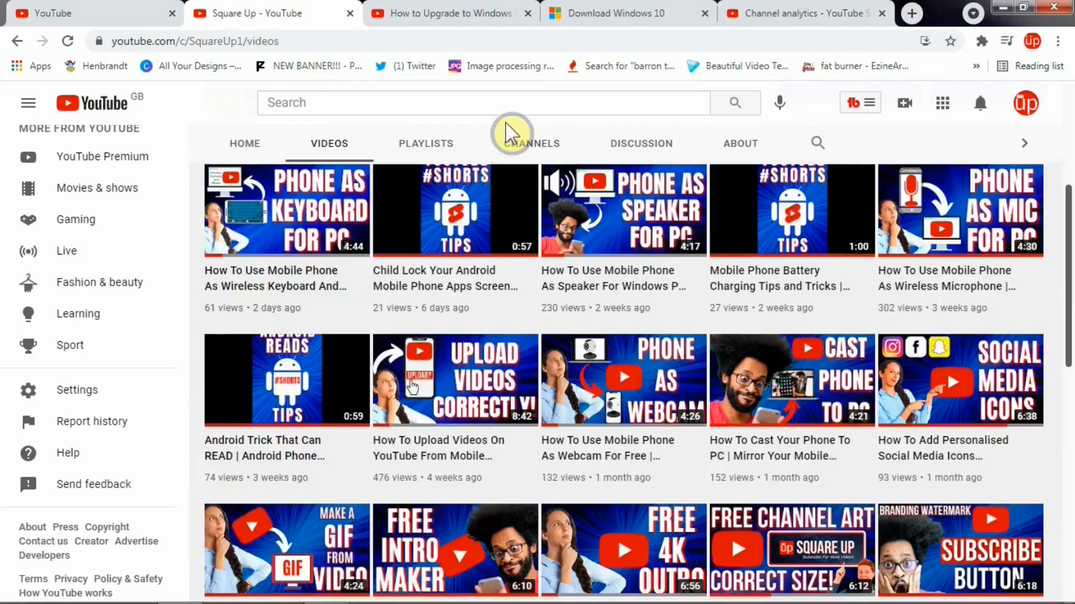
Step: Download the Media Creation Tool and run the downloaded MediaCreationTool .exe
{"action": "left_click", "coordinate": [610, 13]}
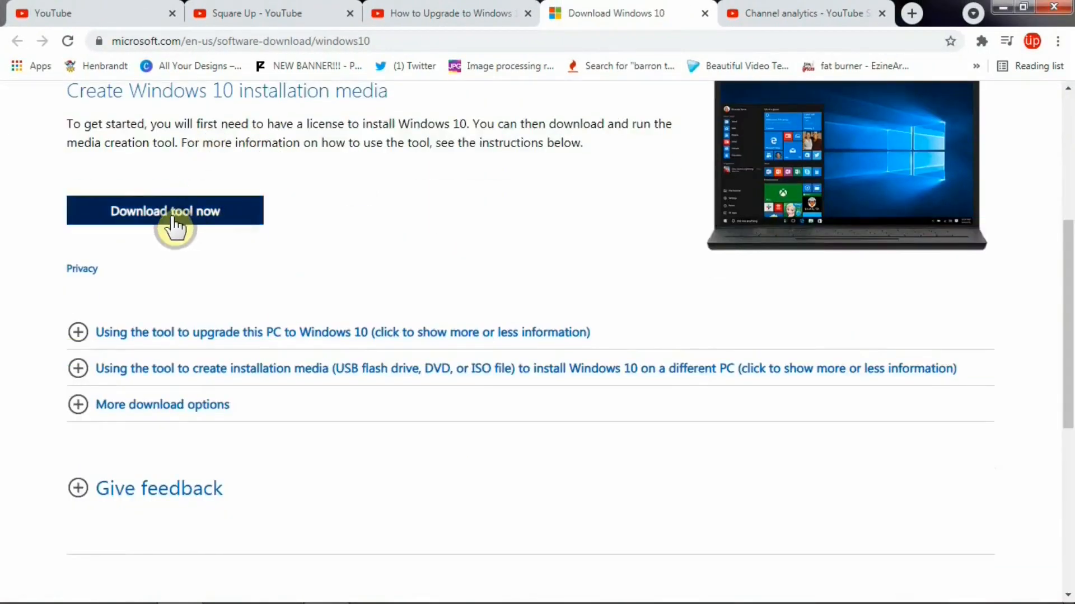
{"action": "mouse_move", "coordinate": [176, 219]}
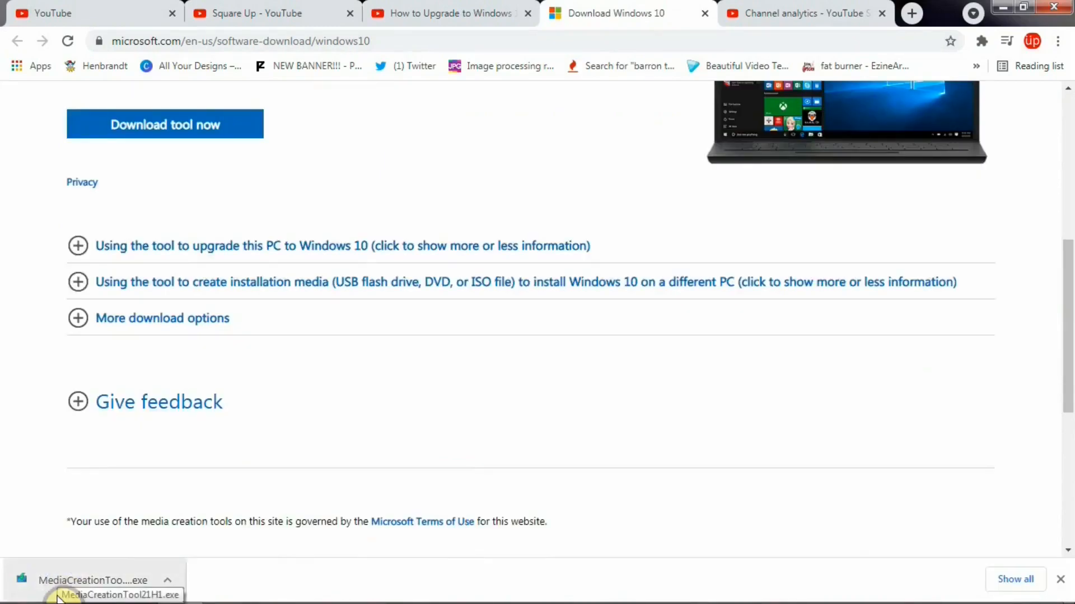
{"action": "left_click", "coordinate": [91, 581]}
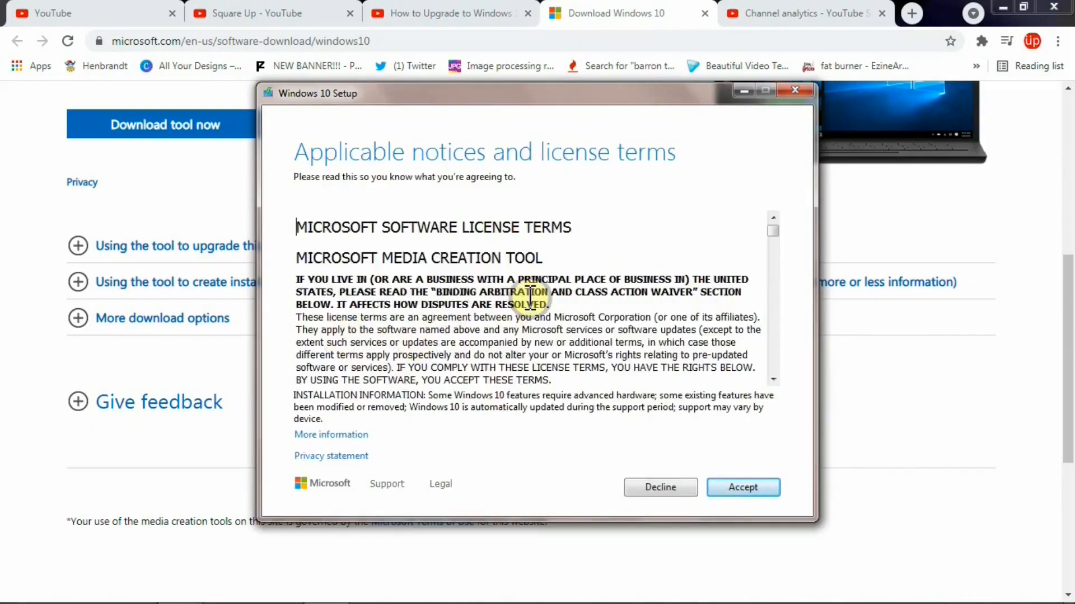
Step: Accept the Windows 10 Setup license terms to reach the upgrade-or-create-media choice
{"action": "scroll", "scroll_direction": "down", "scroll_amount": 3}
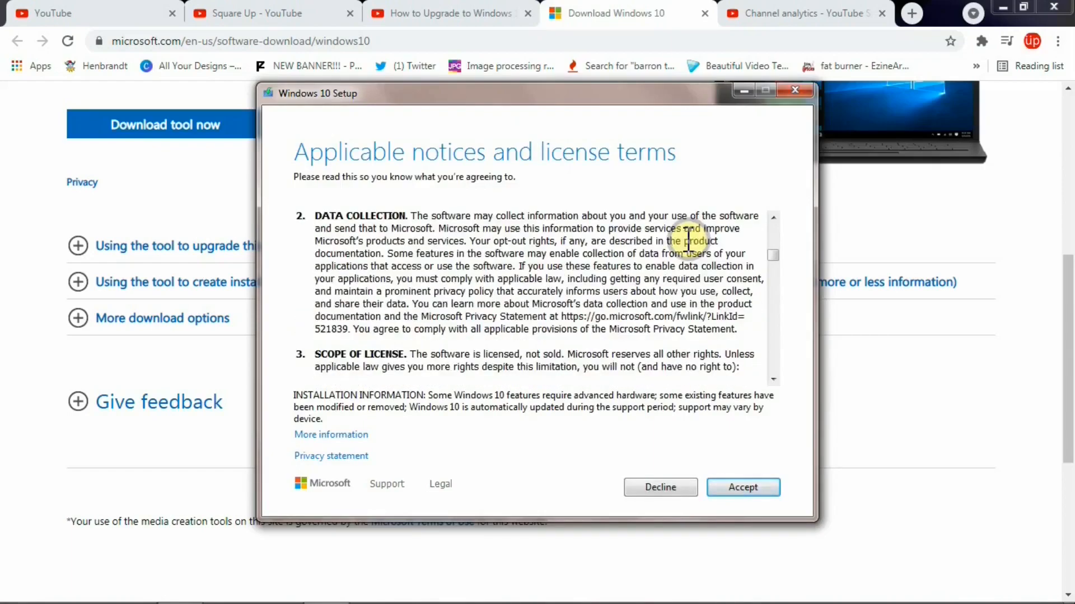
{"action": "left_click", "coordinate": [741, 487]}
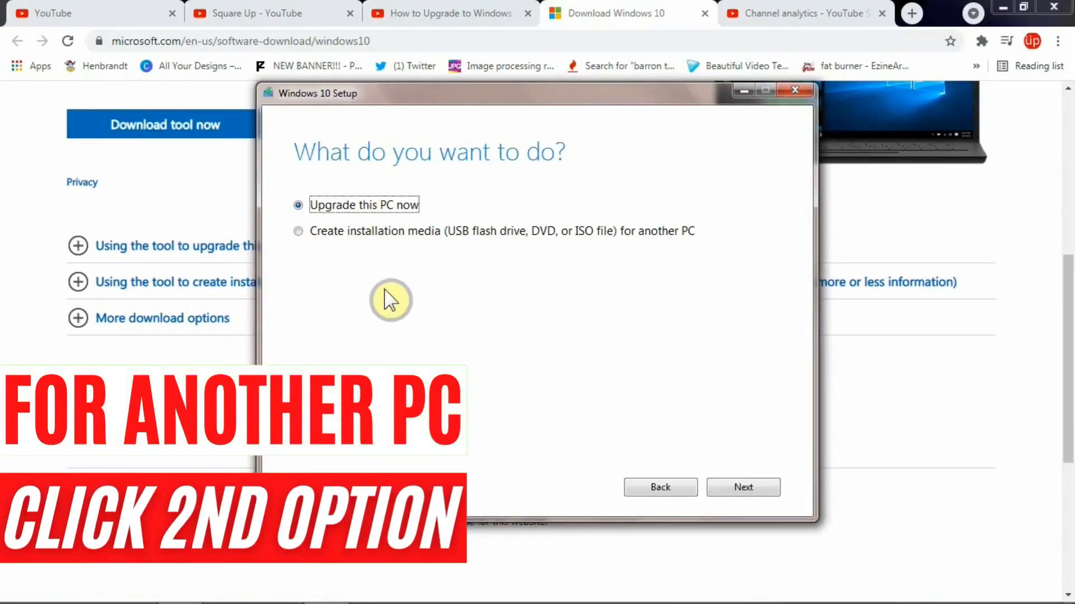
{"action": "mouse_move", "coordinate": [315, 248]}
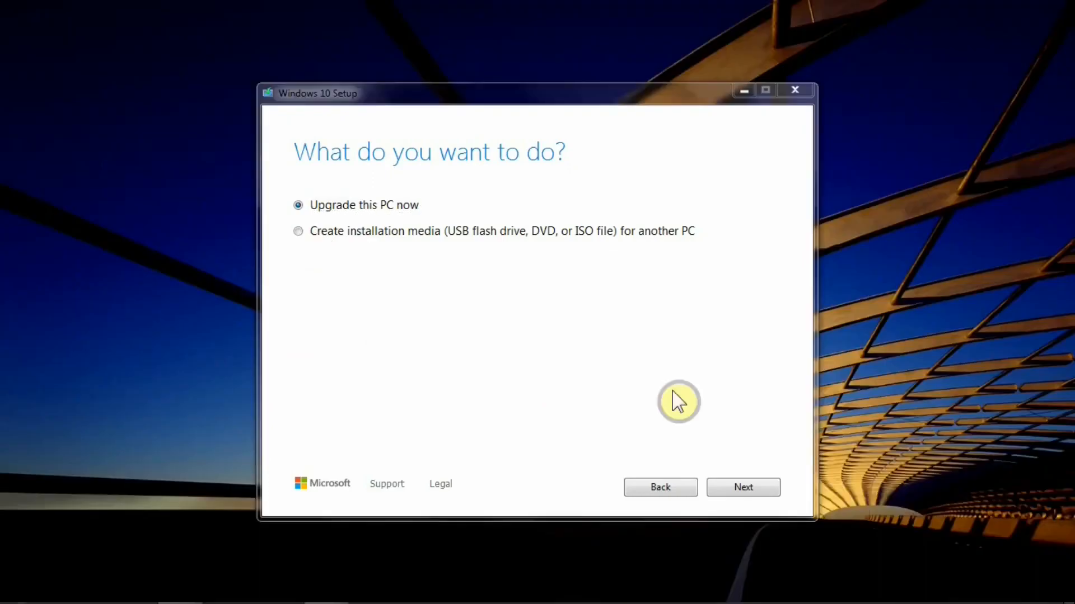
{"action": "mouse_move", "coordinate": [752, 487]}
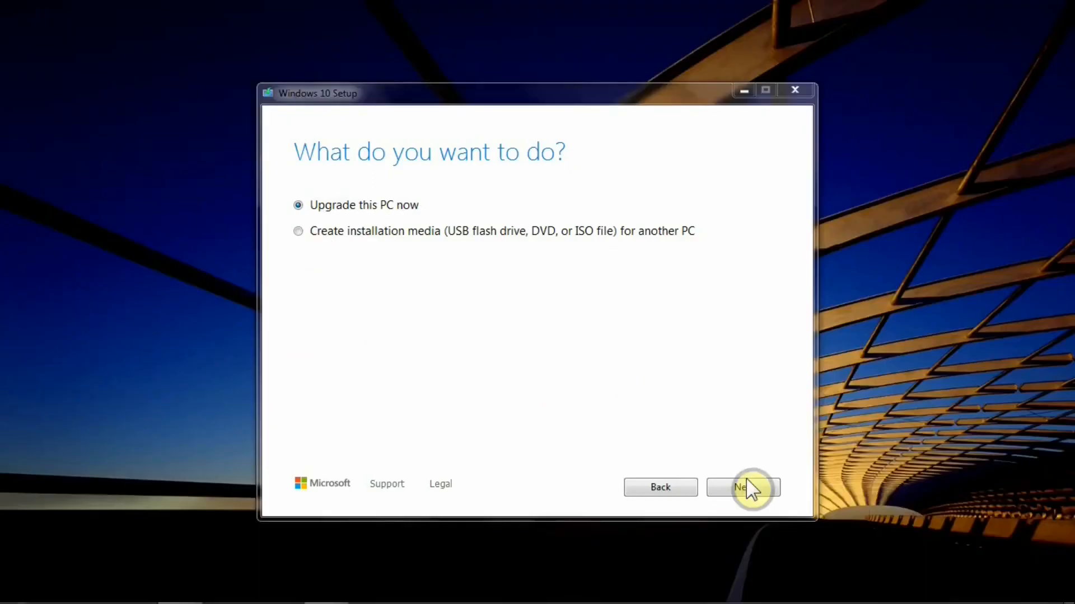
Step: Proceed with 'Upgrade this PC now' so Windows 10 begins downloading
{"action": "left_click", "coordinate": [742, 487]}
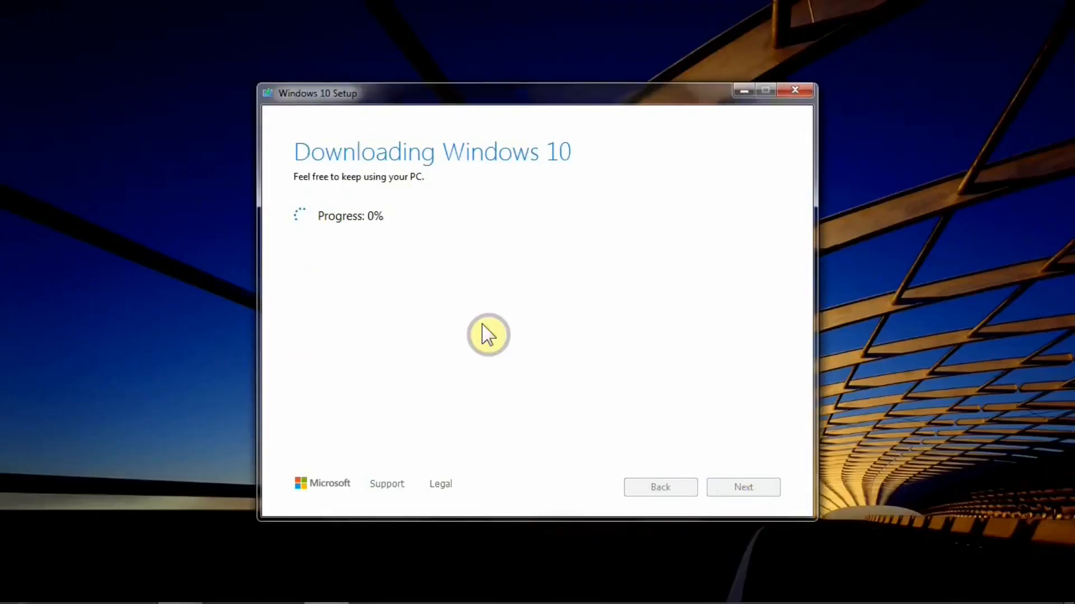
{"action": "mouse_move", "coordinate": [368, 239]}
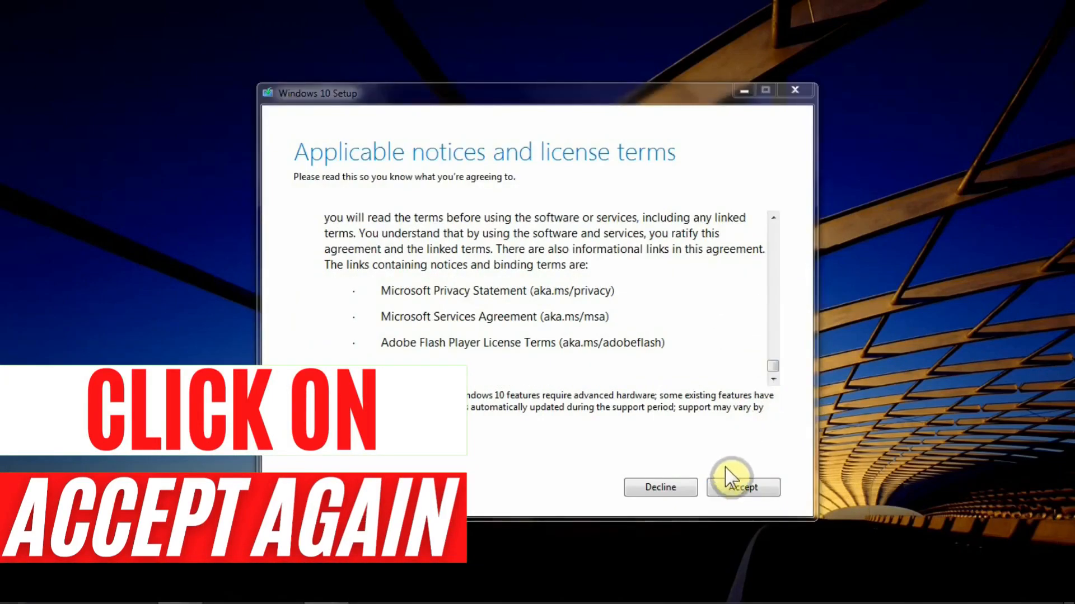
Step: Accept the license terms again so setup becomes ready to install Windows 10 Pro
{"action": "left_click", "coordinate": [743, 487]}
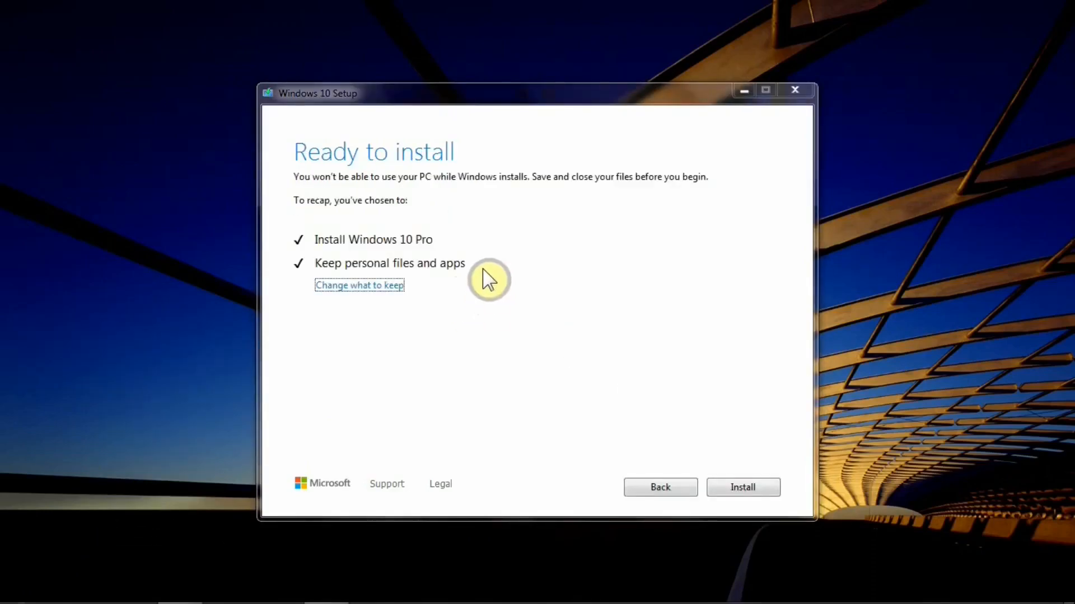
Step: Start installing Windows 10 Pro, keeping personal files and apps
{"action": "left_click", "coordinate": [764, 90]}
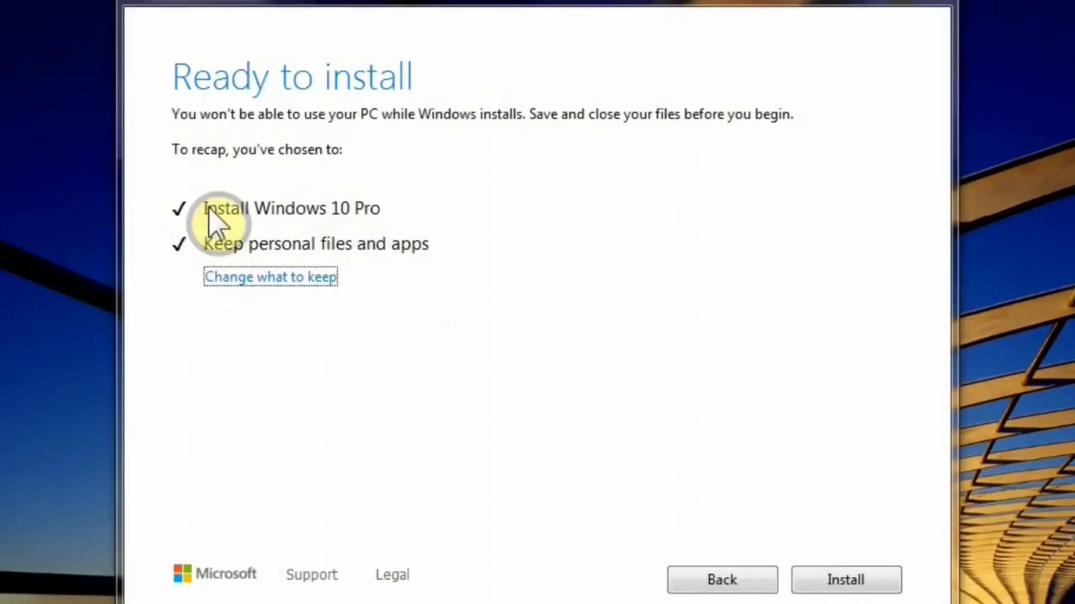
{"action": "mouse_move", "coordinate": [346, 230]}
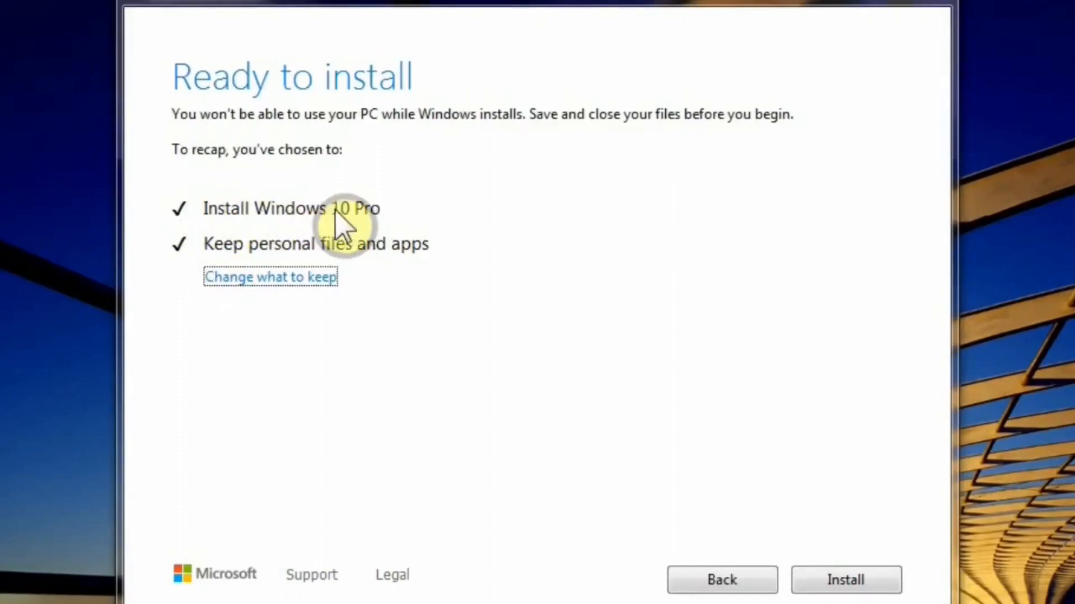
{"action": "mouse_move", "coordinate": [336, 222]}
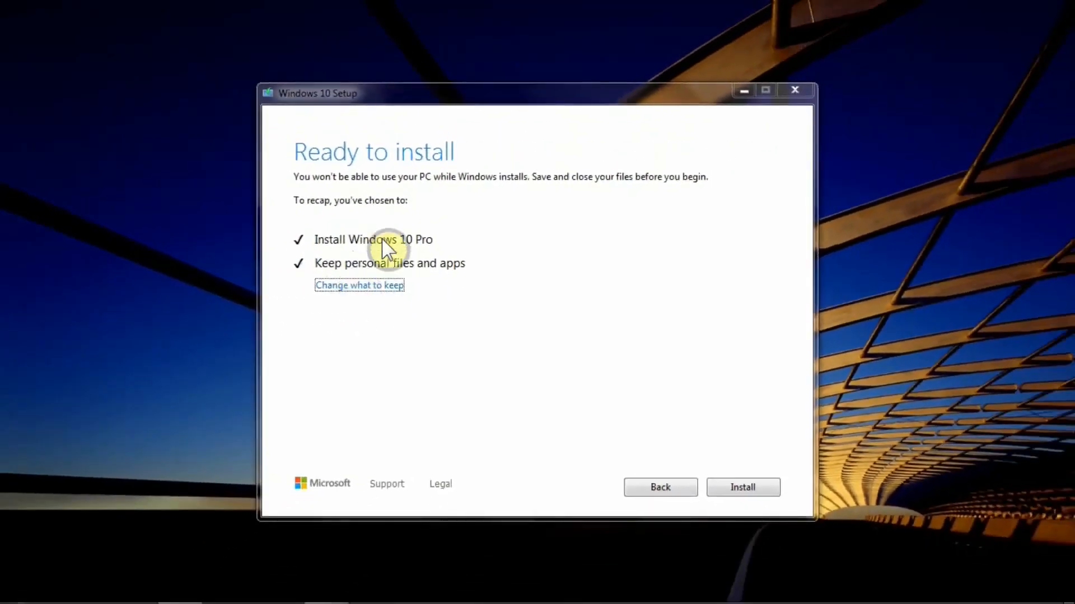
{"action": "mouse_move", "coordinate": [380, 258]}
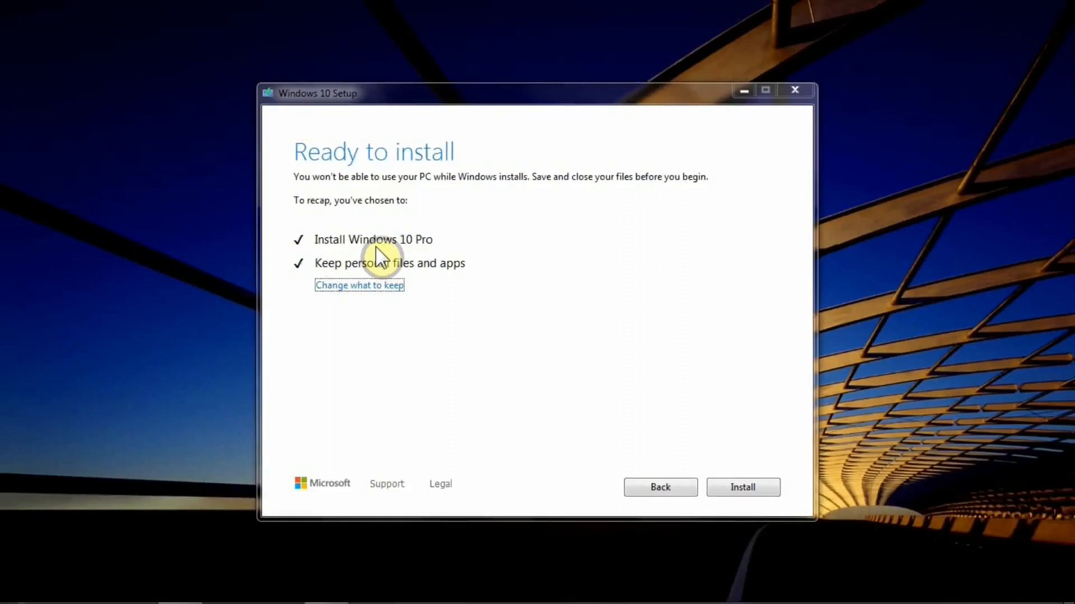
{"action": "left_click", "coordinate": [742, 487]}
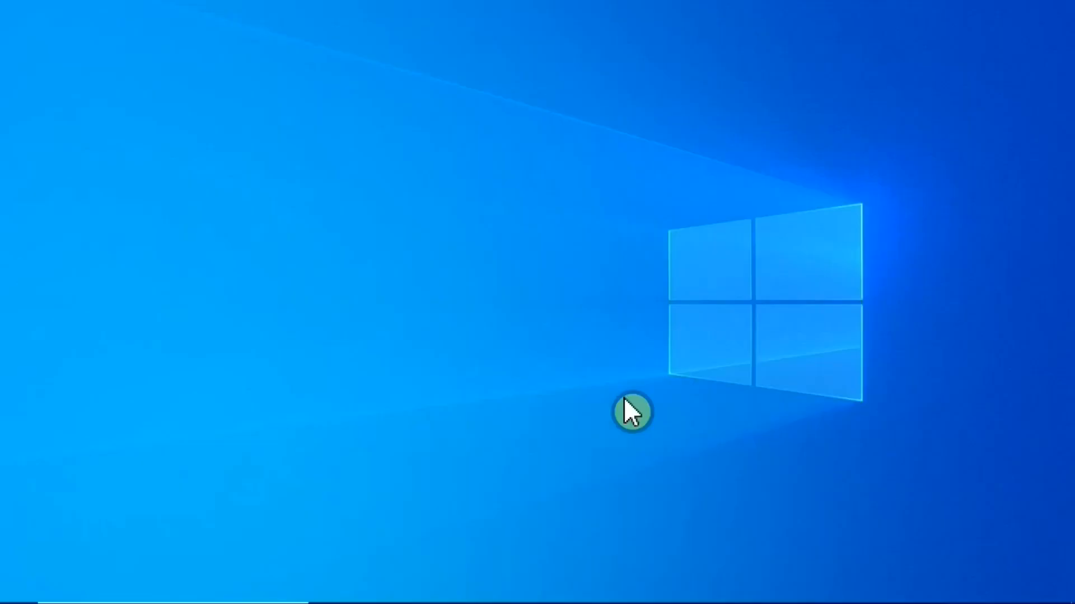
{"action": "mouse_move", "coordinate": [568, 417]}
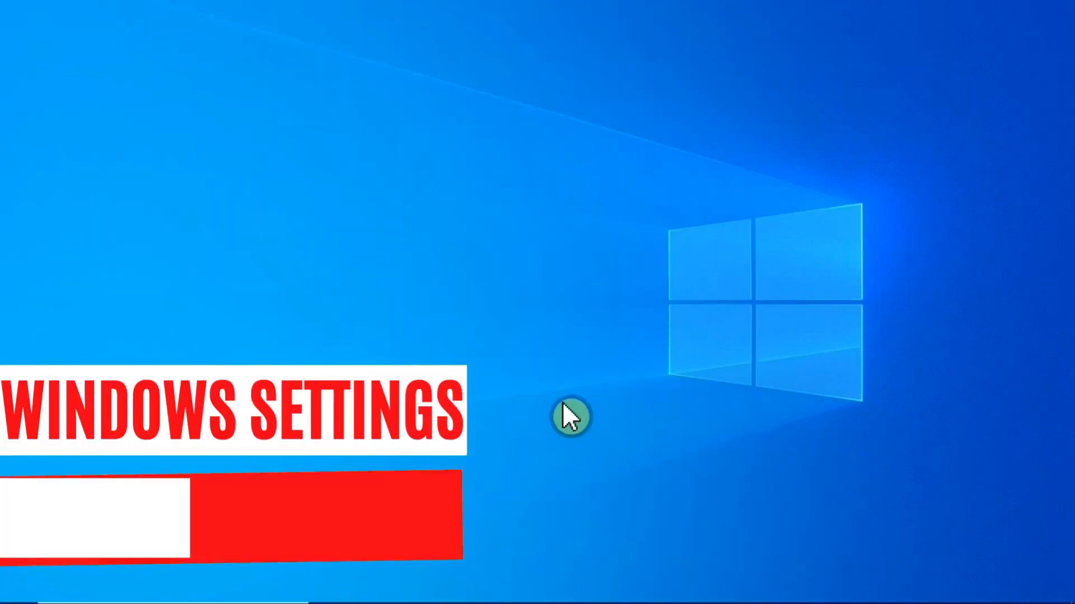
Step: Launch Windows Settings from the Start menu on the upgraded desktop
{"action": "left_click", "coordinate": [568, 417]}
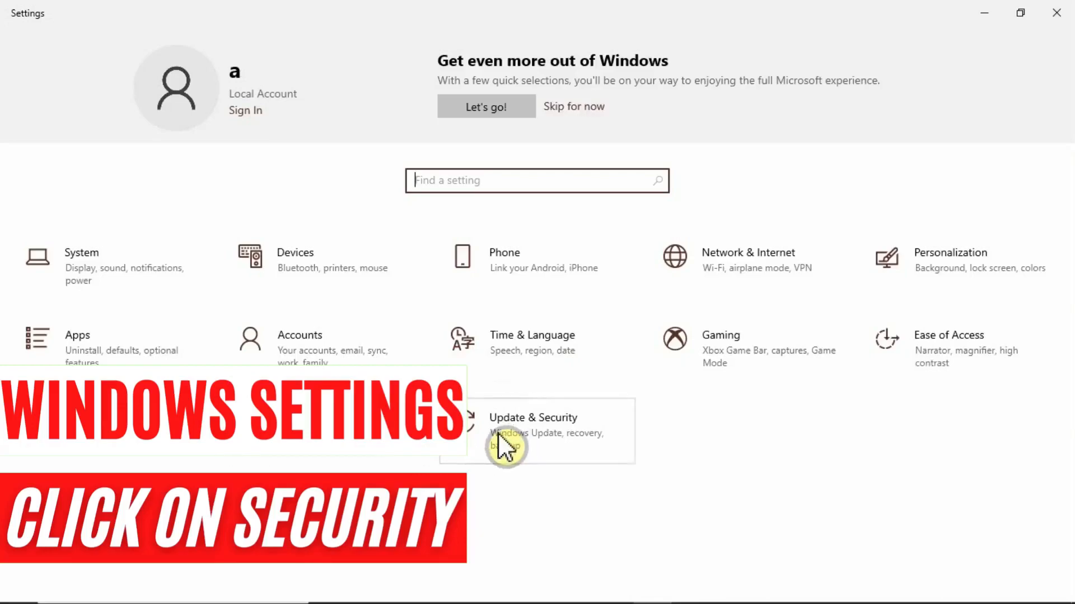
Step: Show the Activation page under Update & Security, confirming Windows 10 Pro is activated with a digital license
{"action": "left_click", "coordinate": [533, 430]}
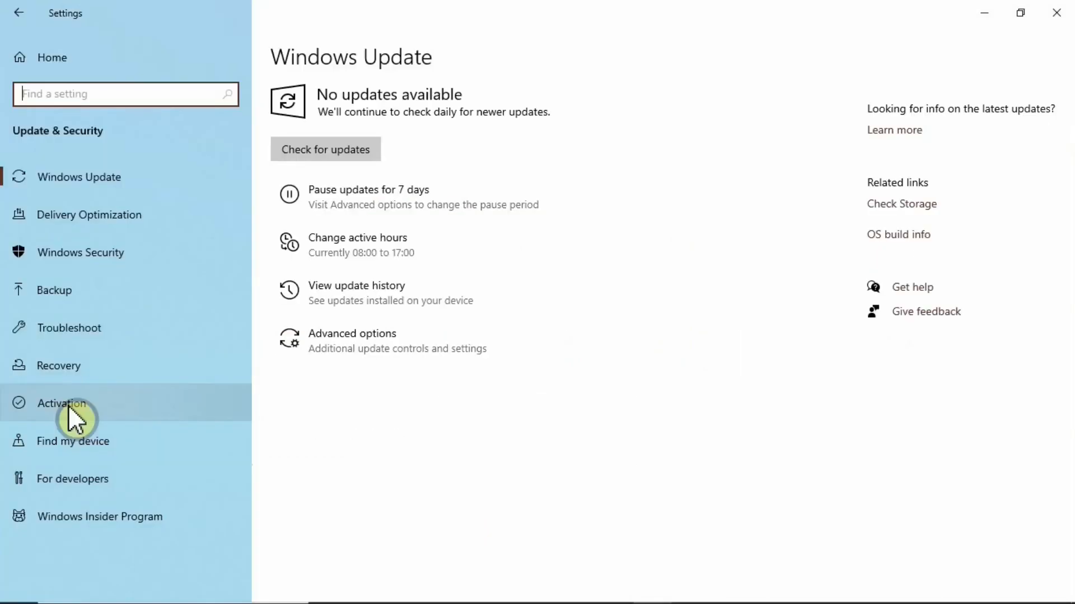
{"action": "left_click", "coordinate": [60, 403]}
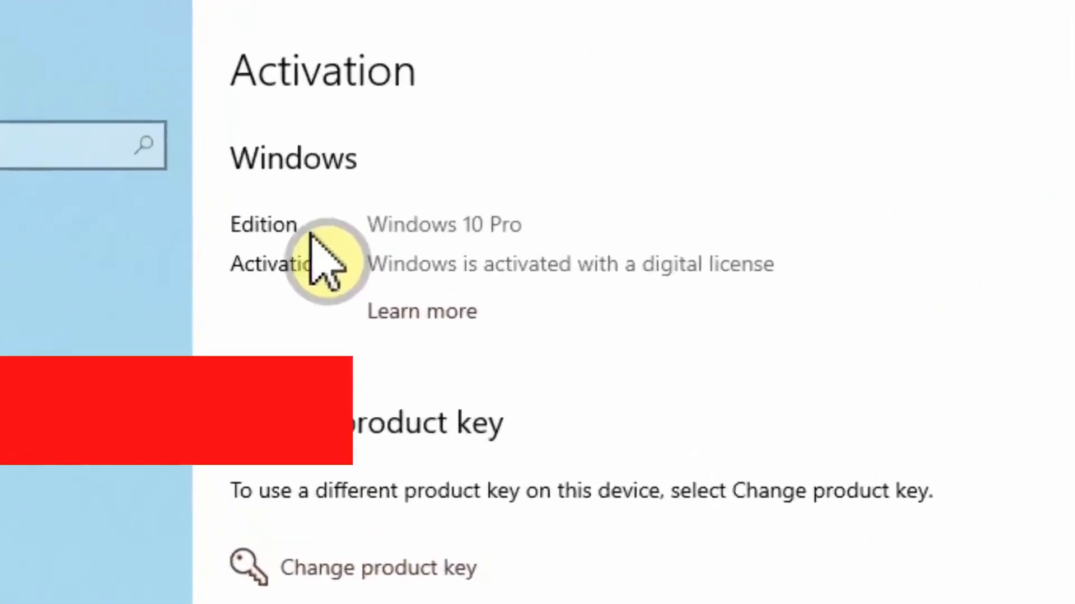
{"action": "mouse_move", "coordinate": [527, 268]}
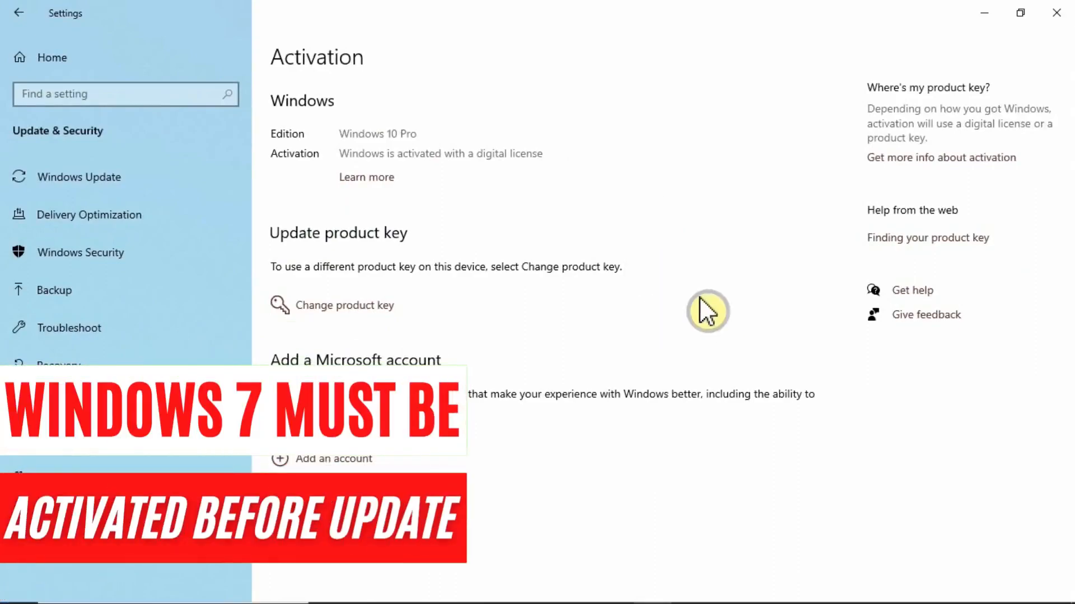
{"action": "mouse_move", "coordinate": [645, 305]}
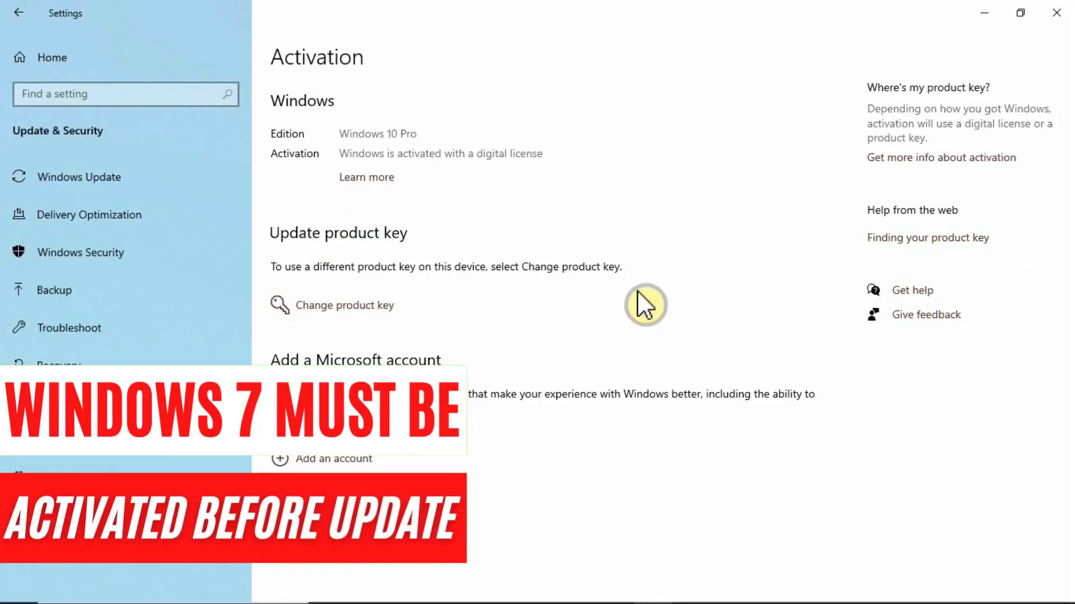